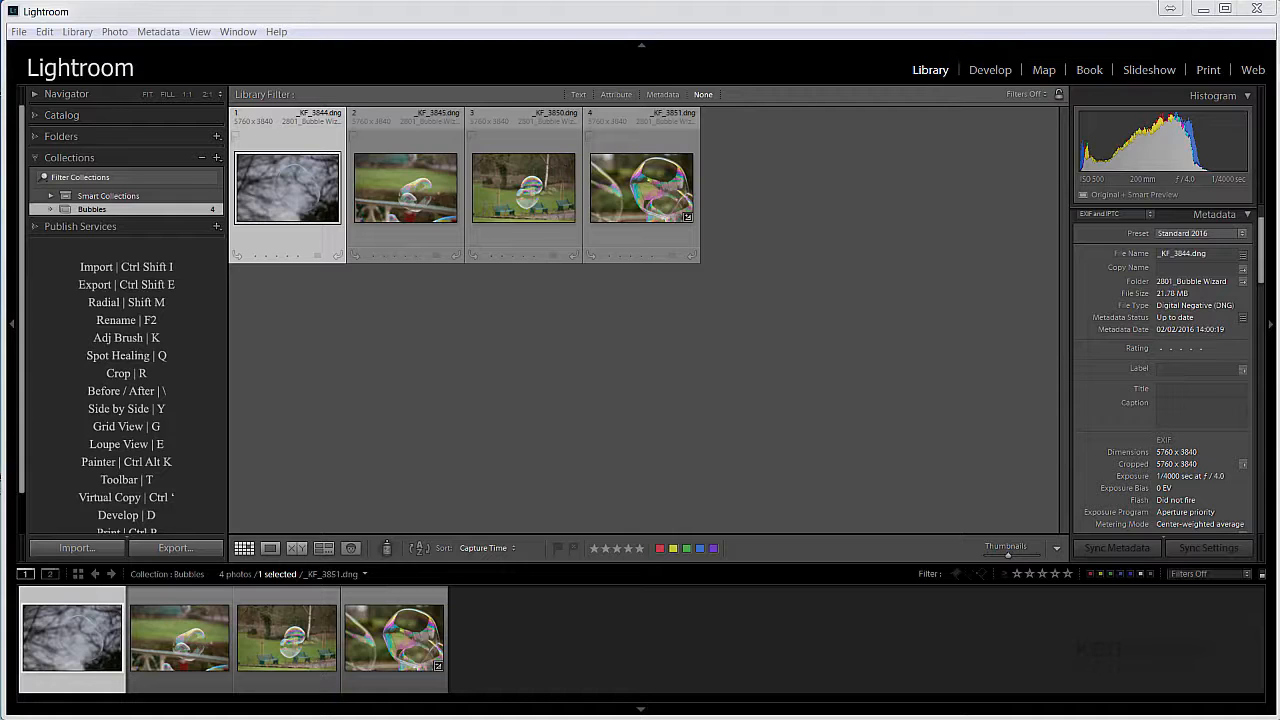
pyautogui.moveTo(1002, 698)
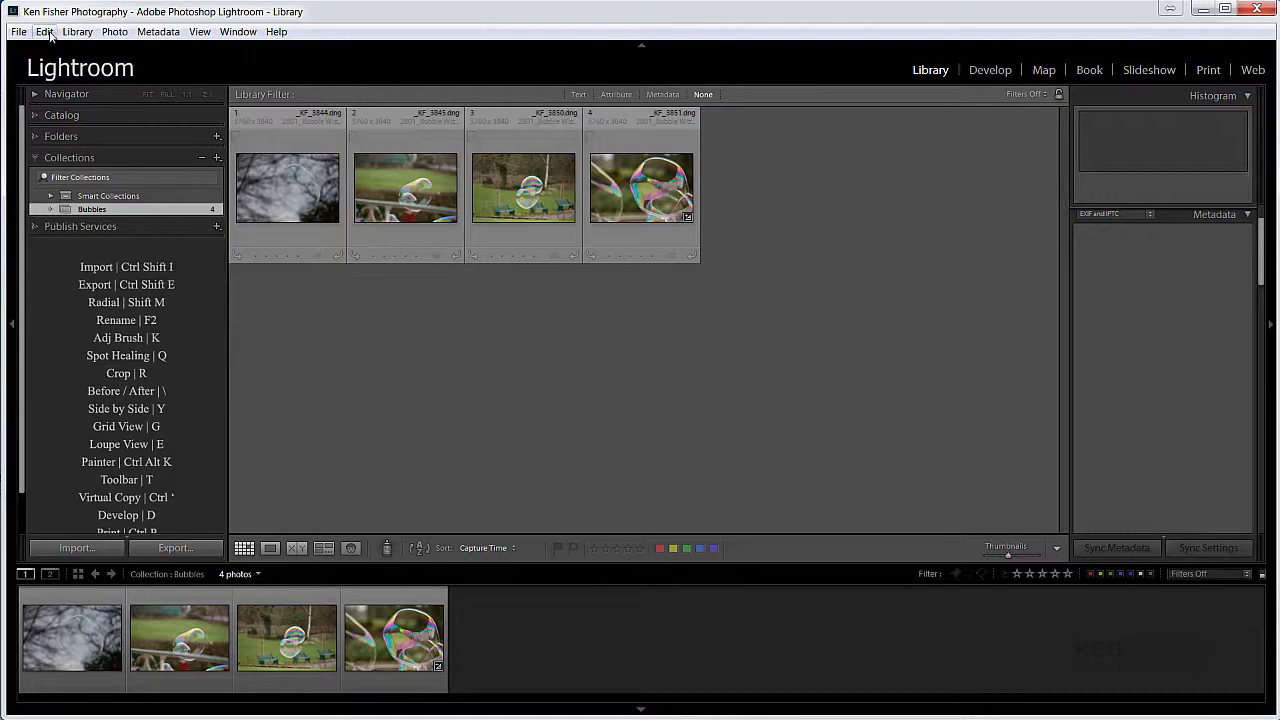
# Open the Watermark Editor from the Edit menu.
pyautogui.click(44, 31)
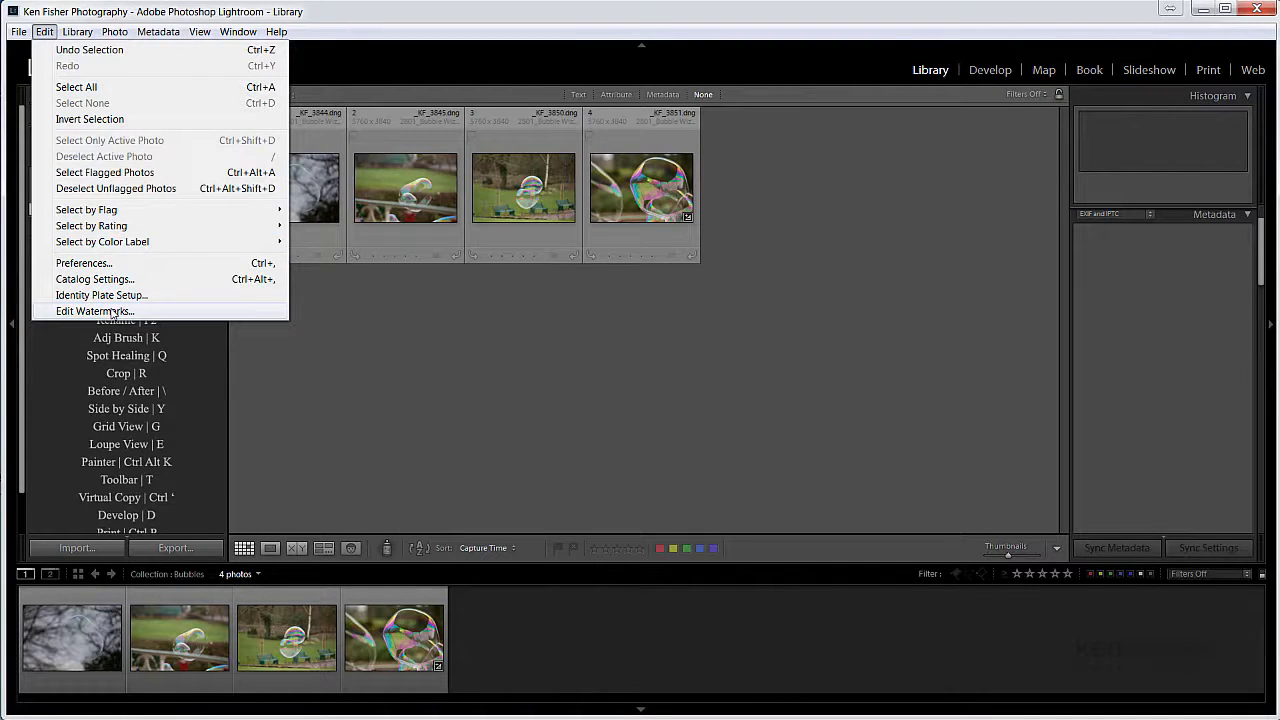
pyautogui.click(94, 311)
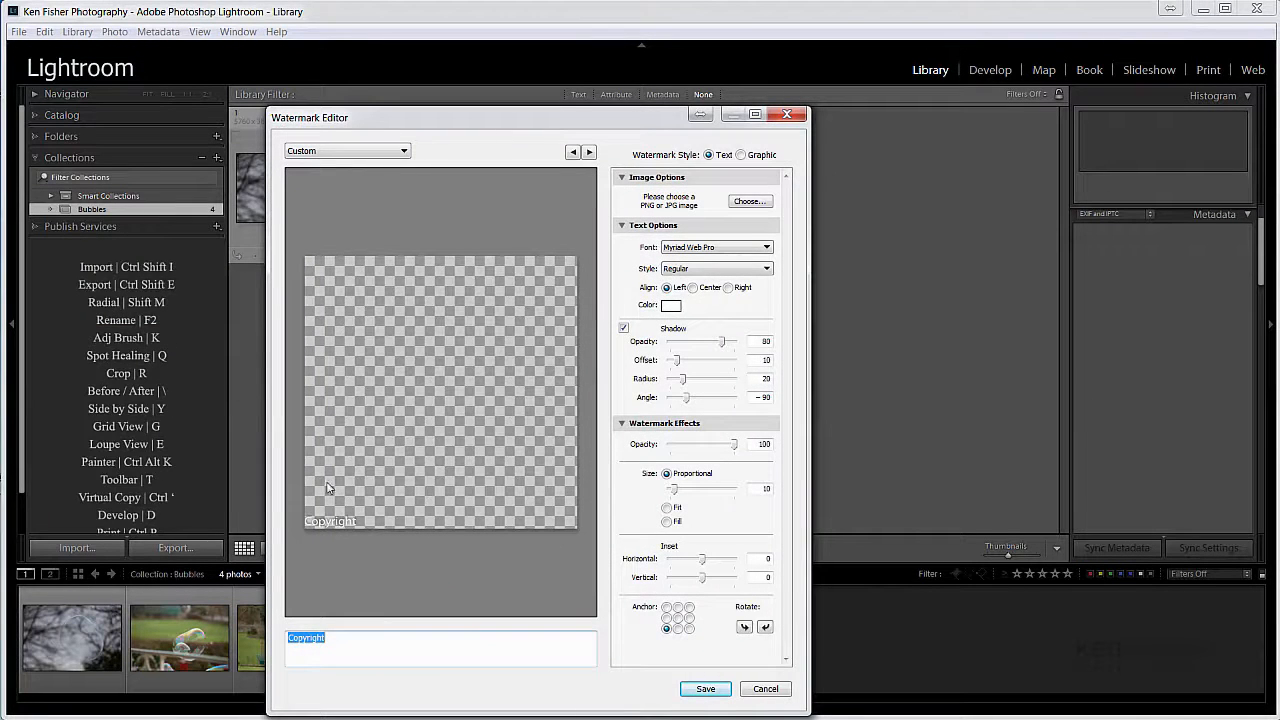
pyautogui.moveTo(326, 527)
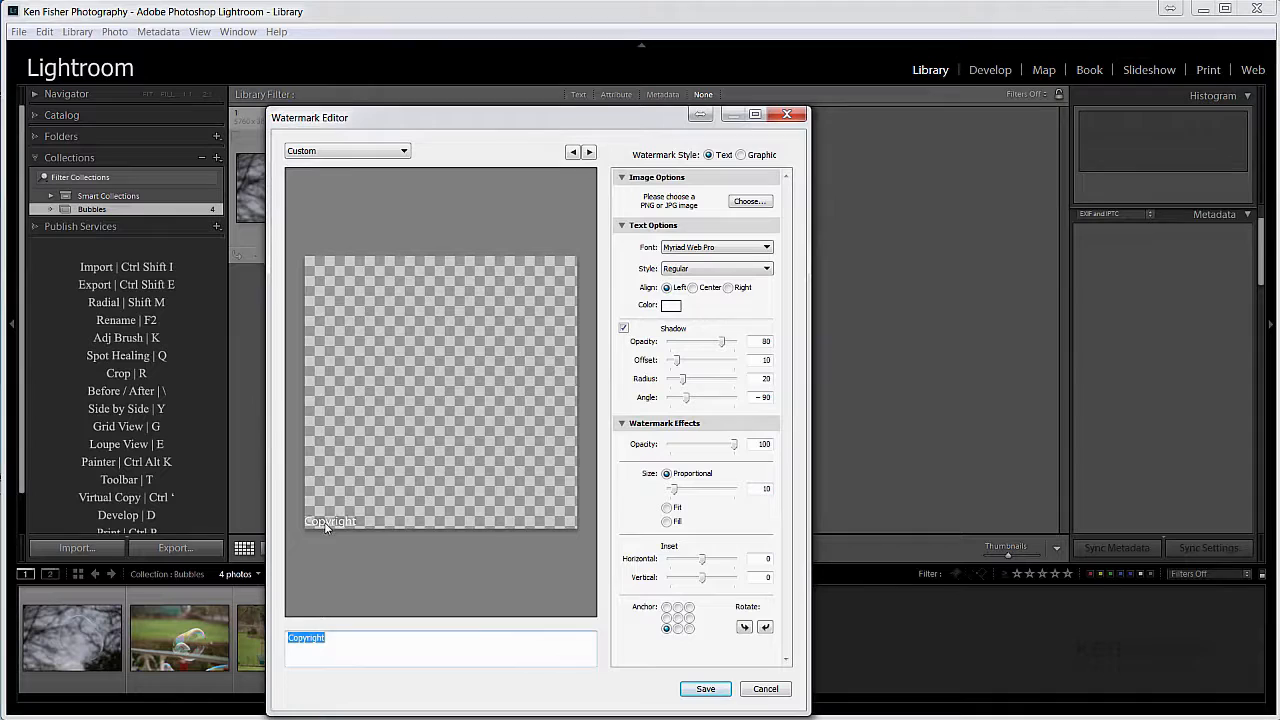
pyautogui.moveTo(360, 432)
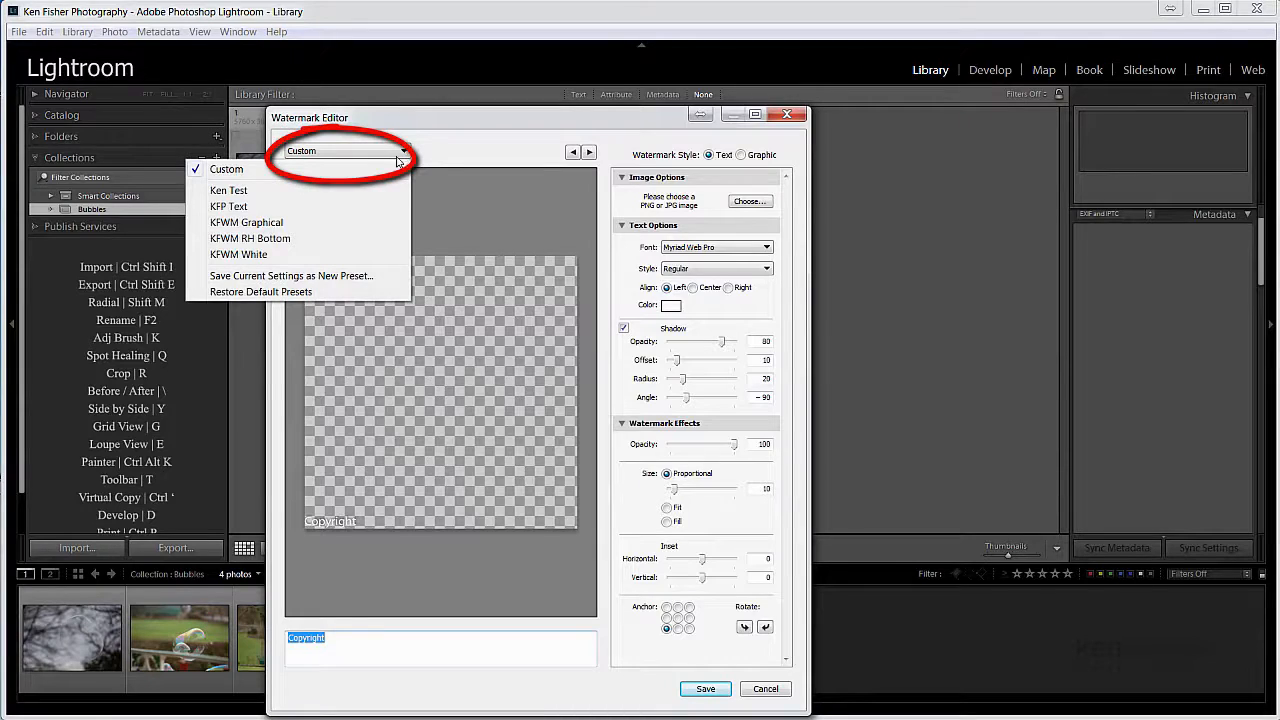
pyautogui.moveTo(228, 191)
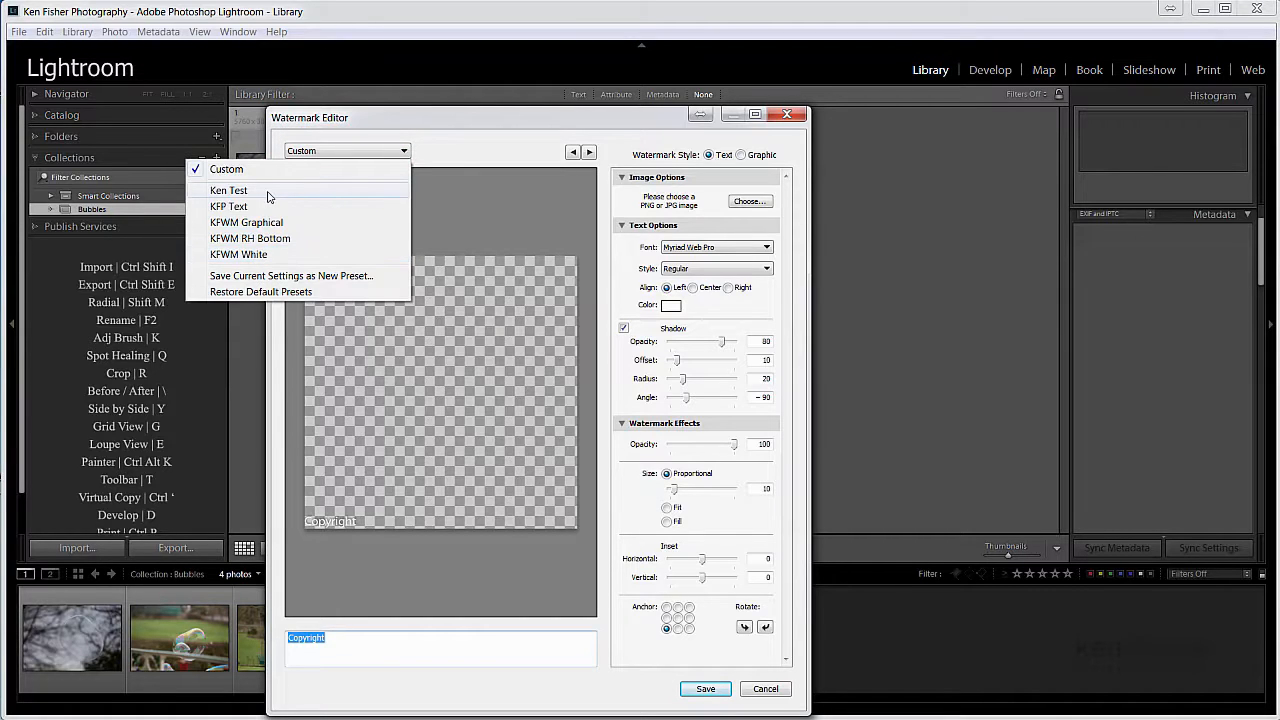
pyautogui.moveTo(293, 305)
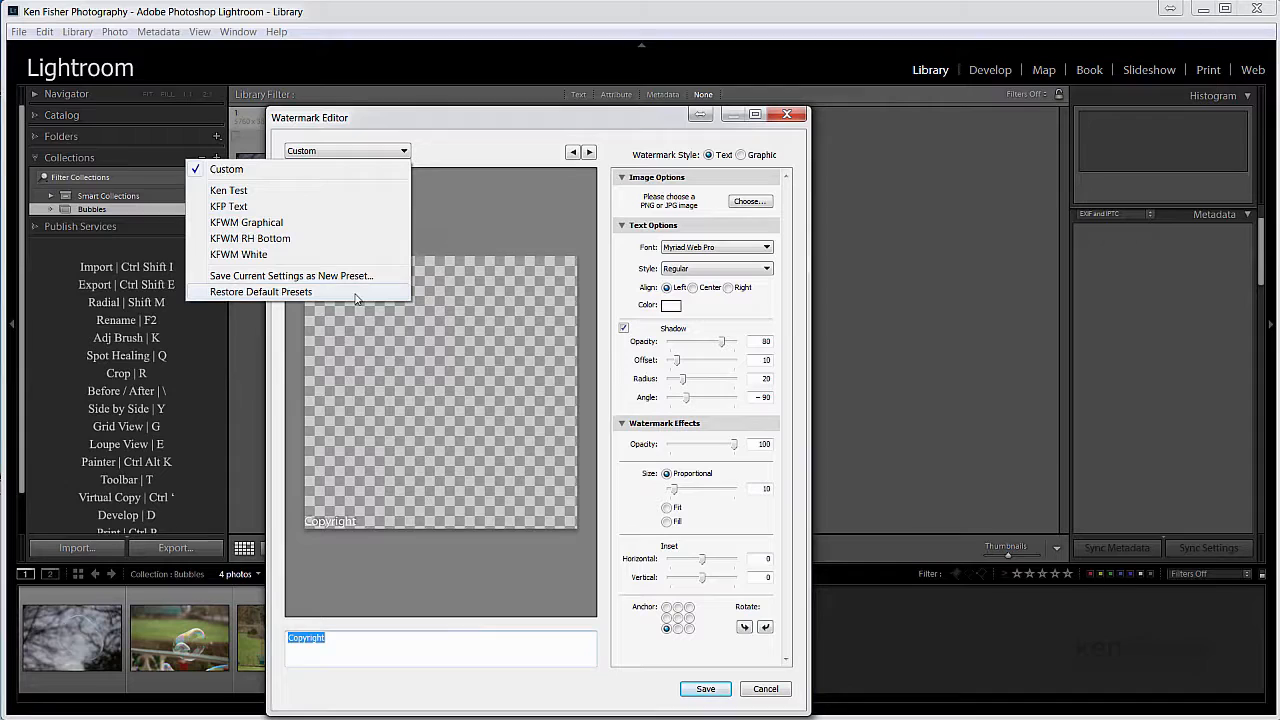
pyautogui.moveTo(325, 261)
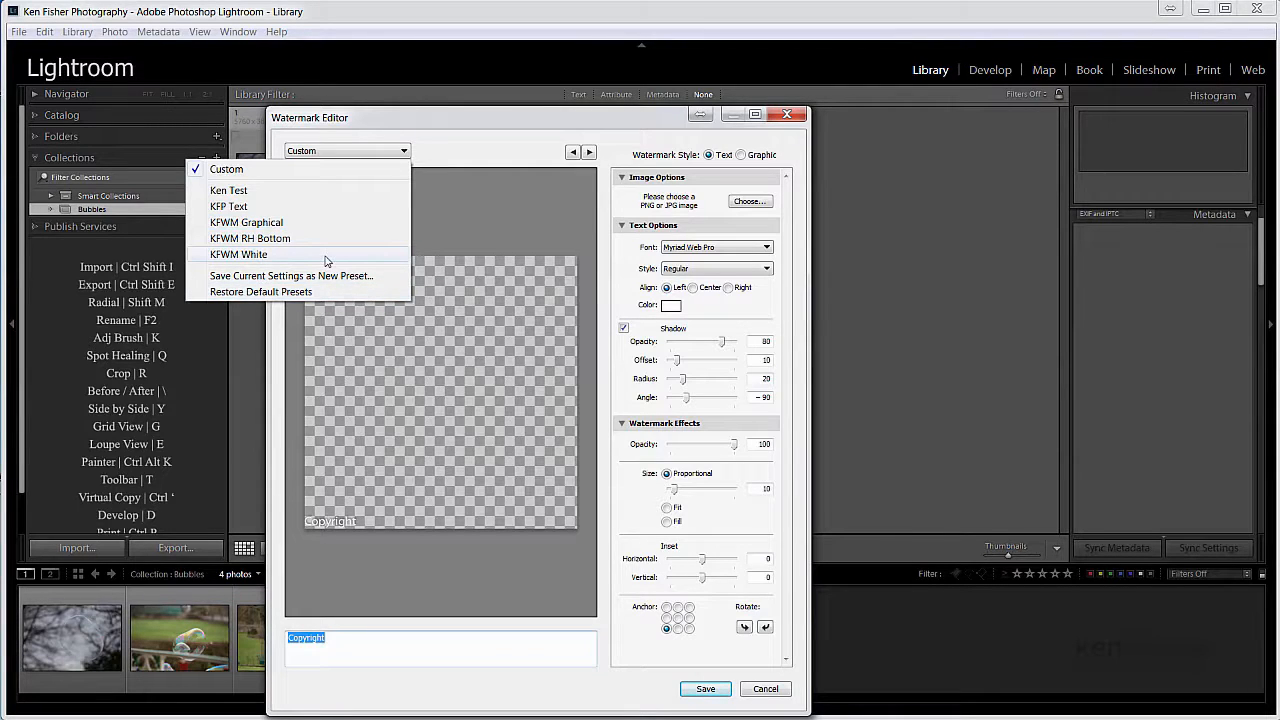
pyautogui.moveTo(337, 261)
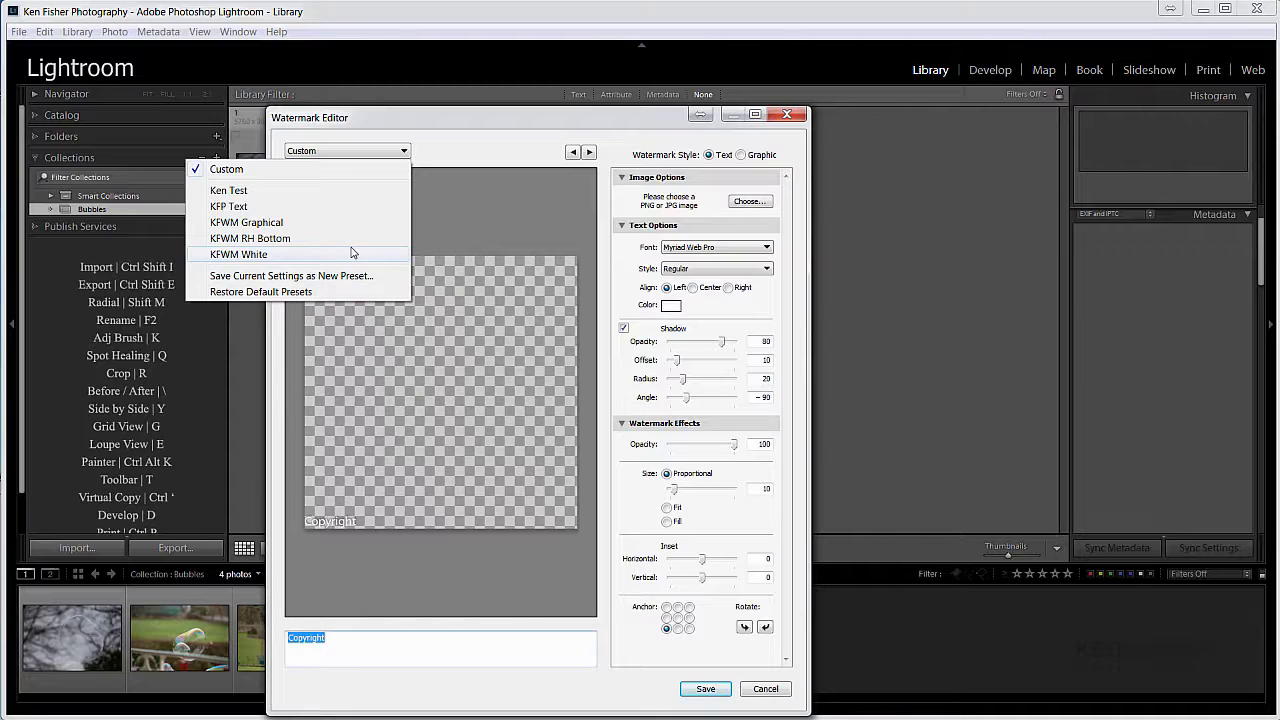
pyautogui.moveTo(346, 238)
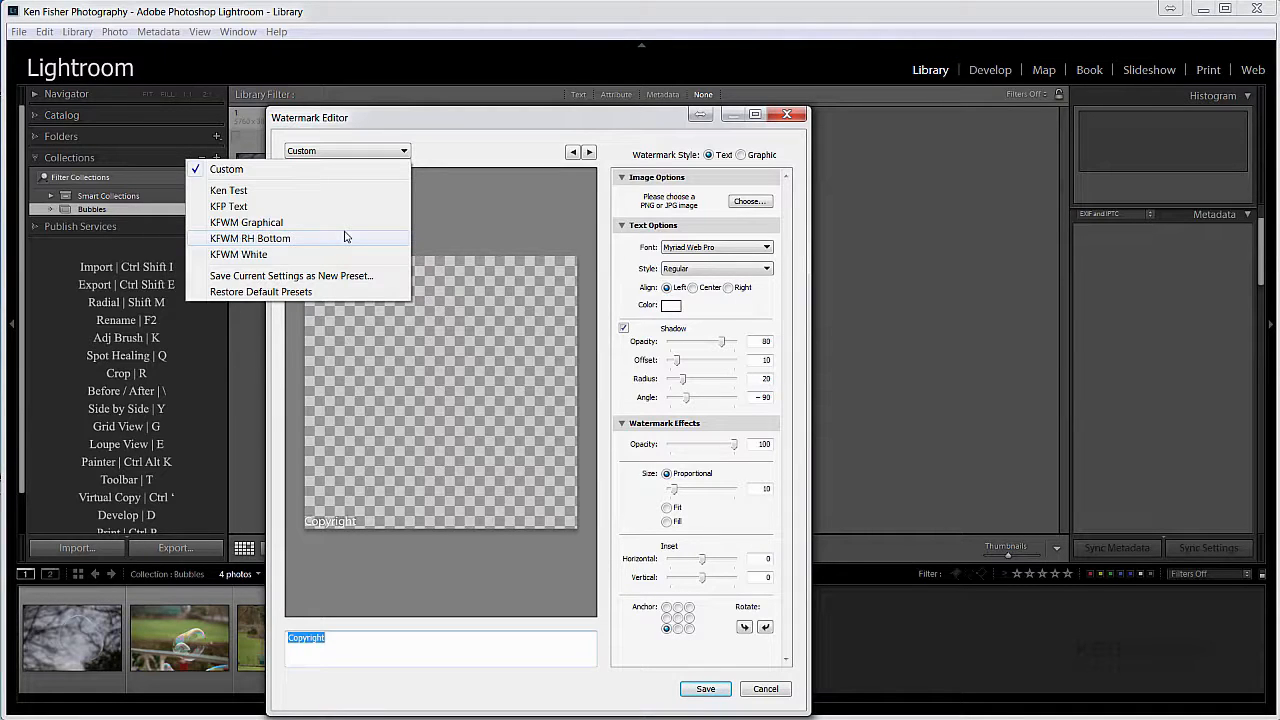
pyautogui.moveTo(335, 234)
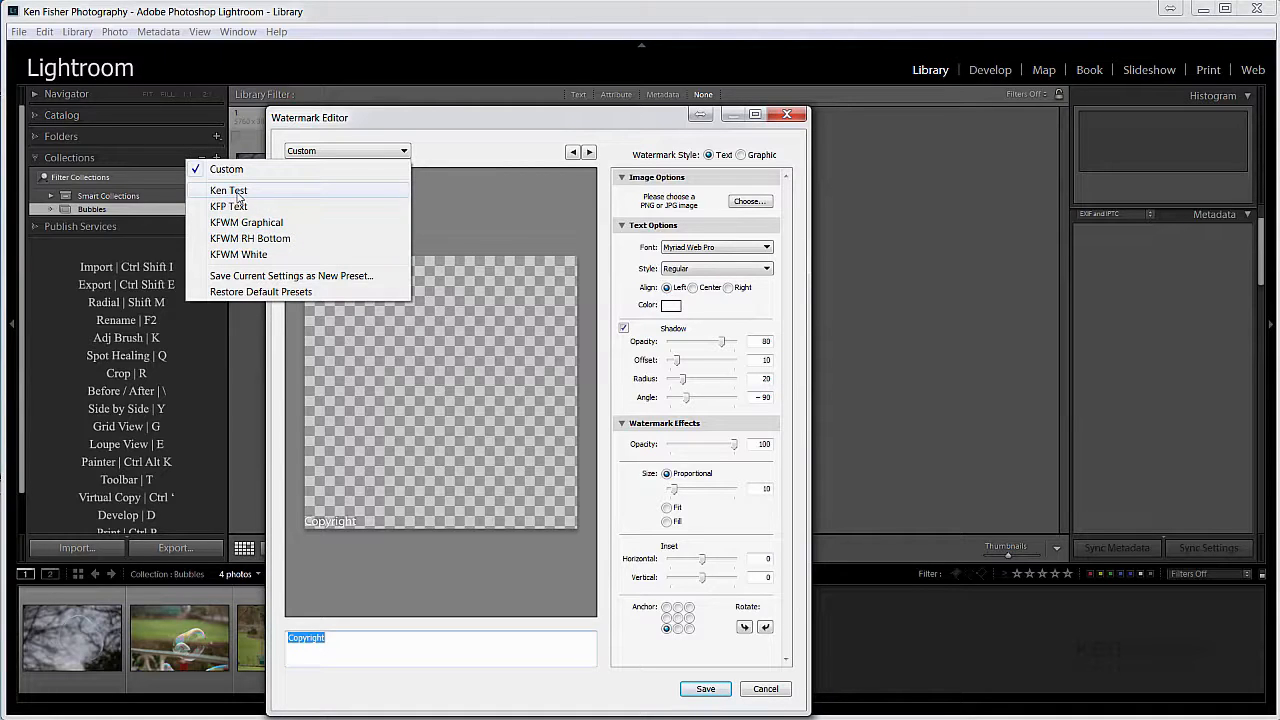
# Load the 'Ken Test' watermark preset, delete it, and cancel out of the editor.
pyautogui.click(228, 190)
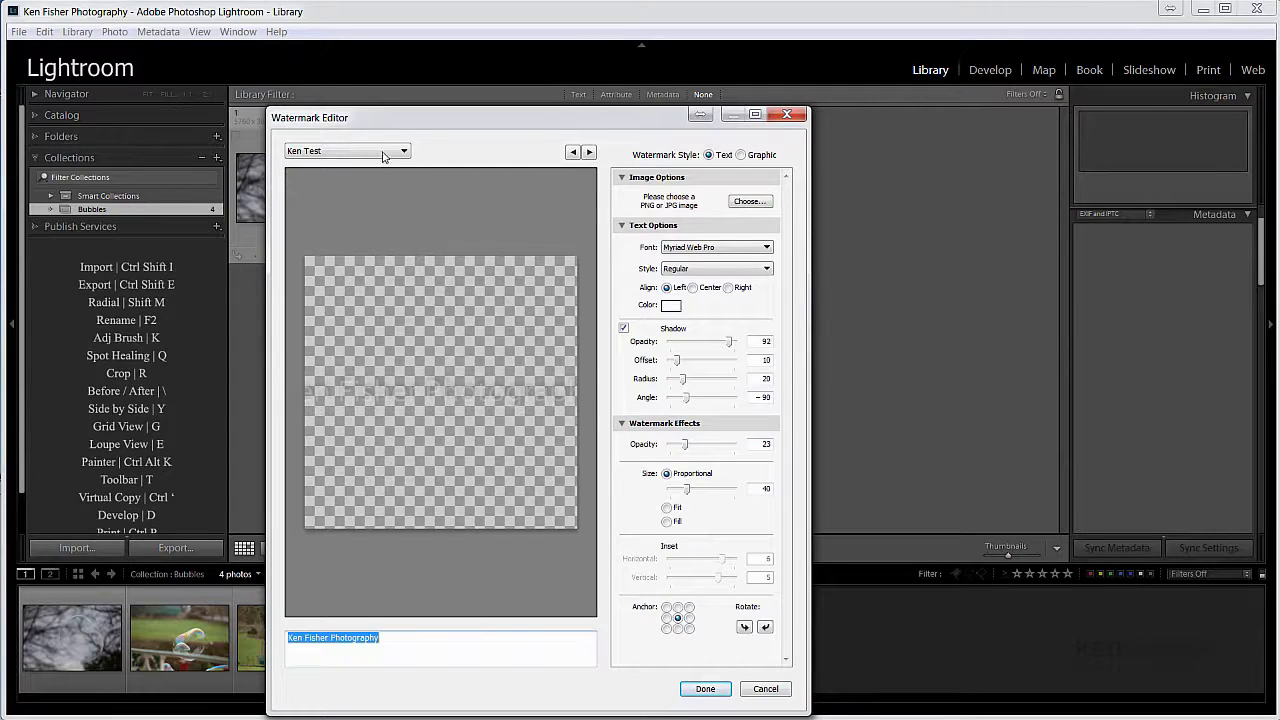
pyautogui.click(403, 151)
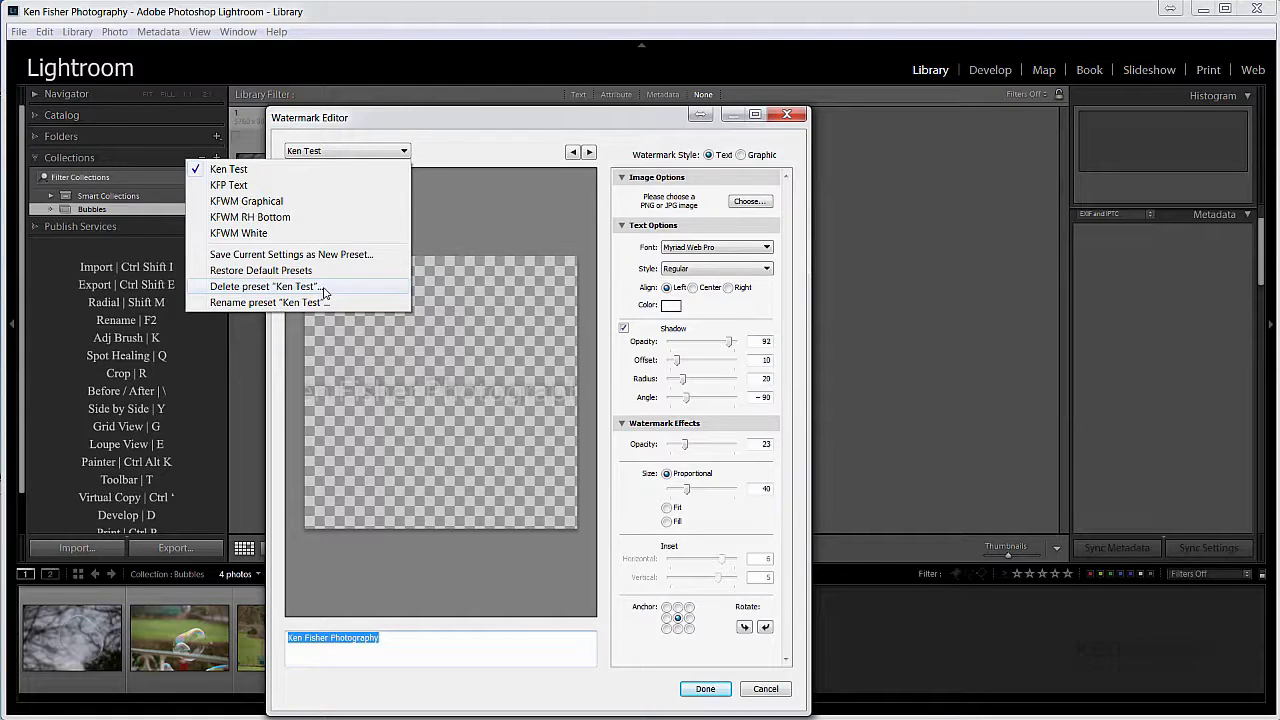
pyautogui.click(263, 287)
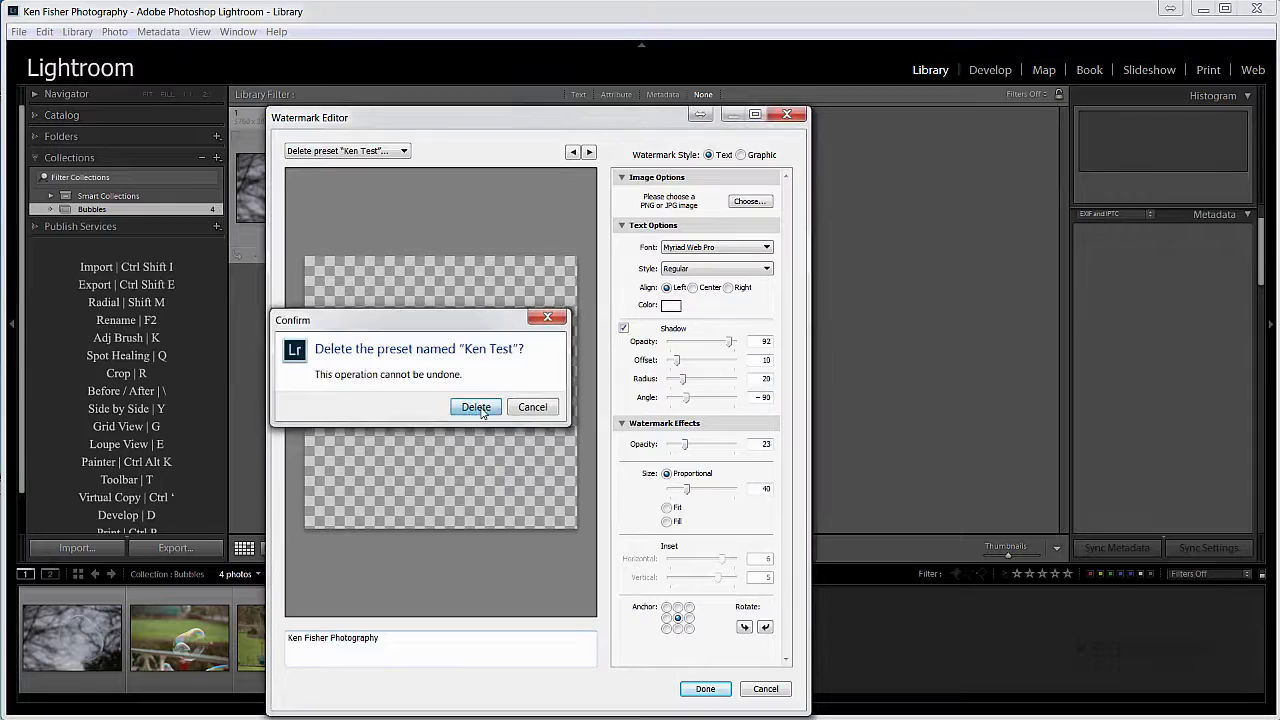
pyautogui.click(476, 407)
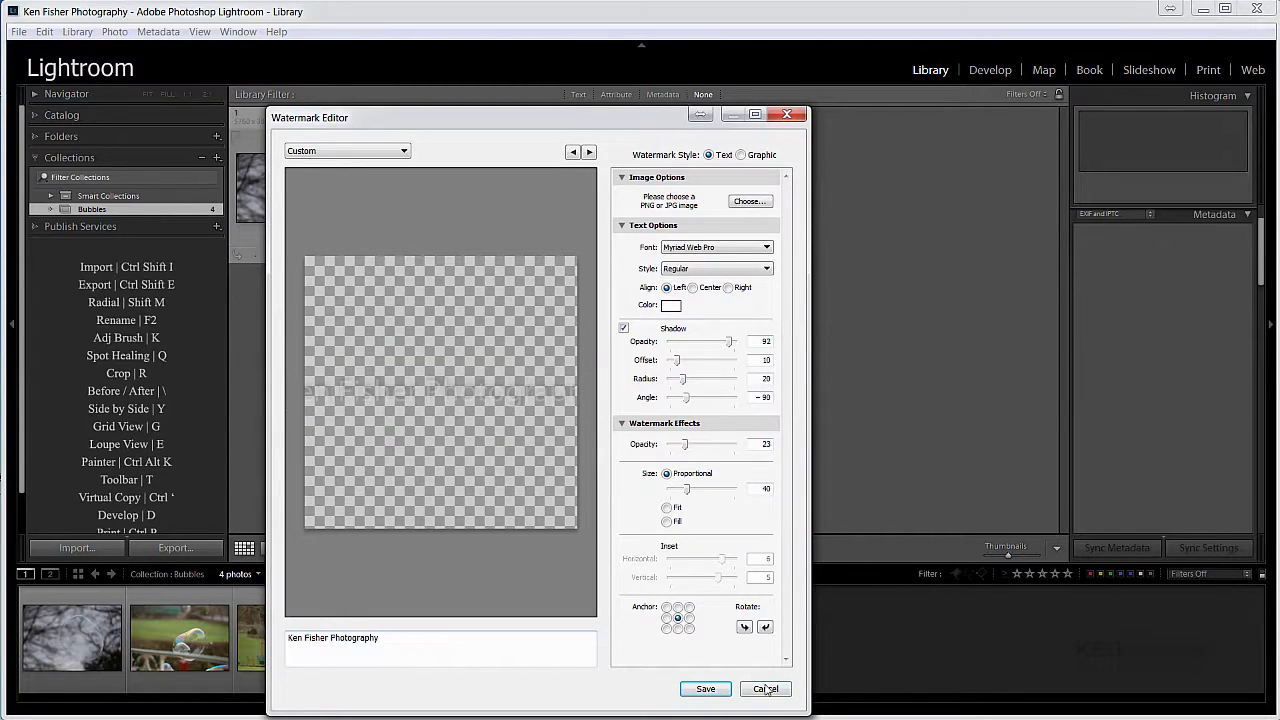
pyautogui.click(765, 688)
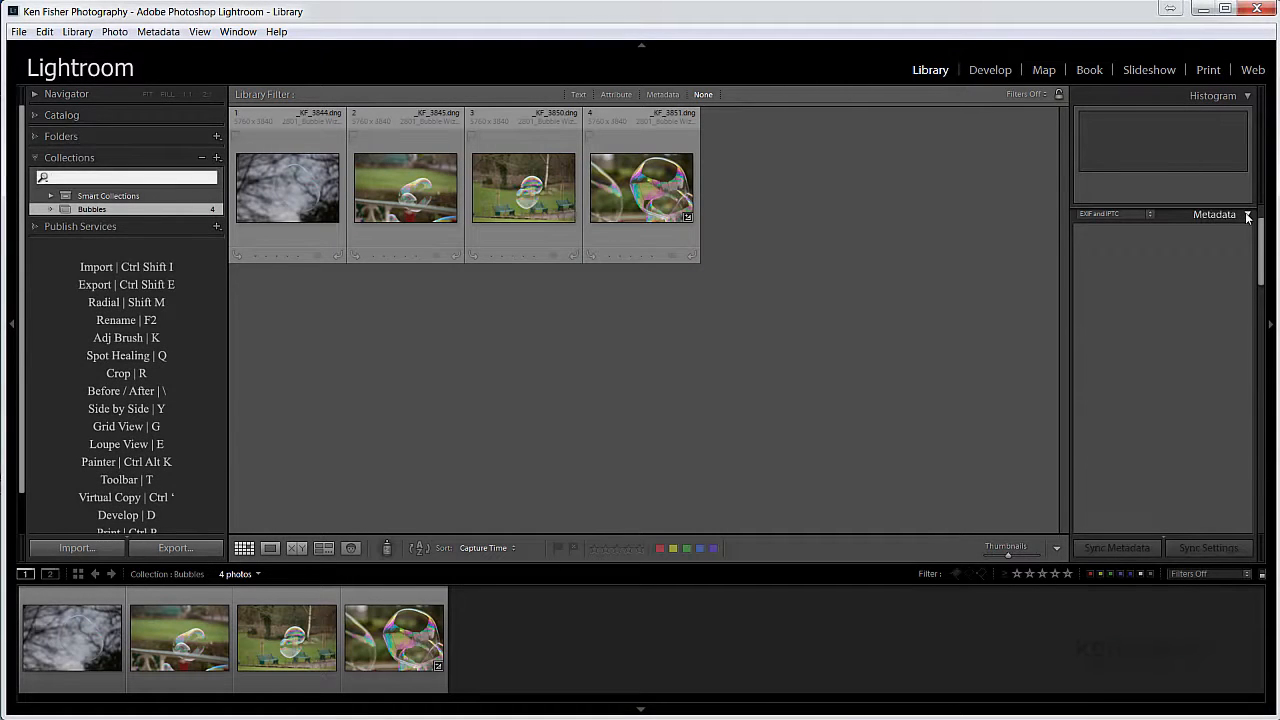
# Open Edit Metadata Presets from the Metadata panel's Preset list.
pyautogui.click(640, 188)
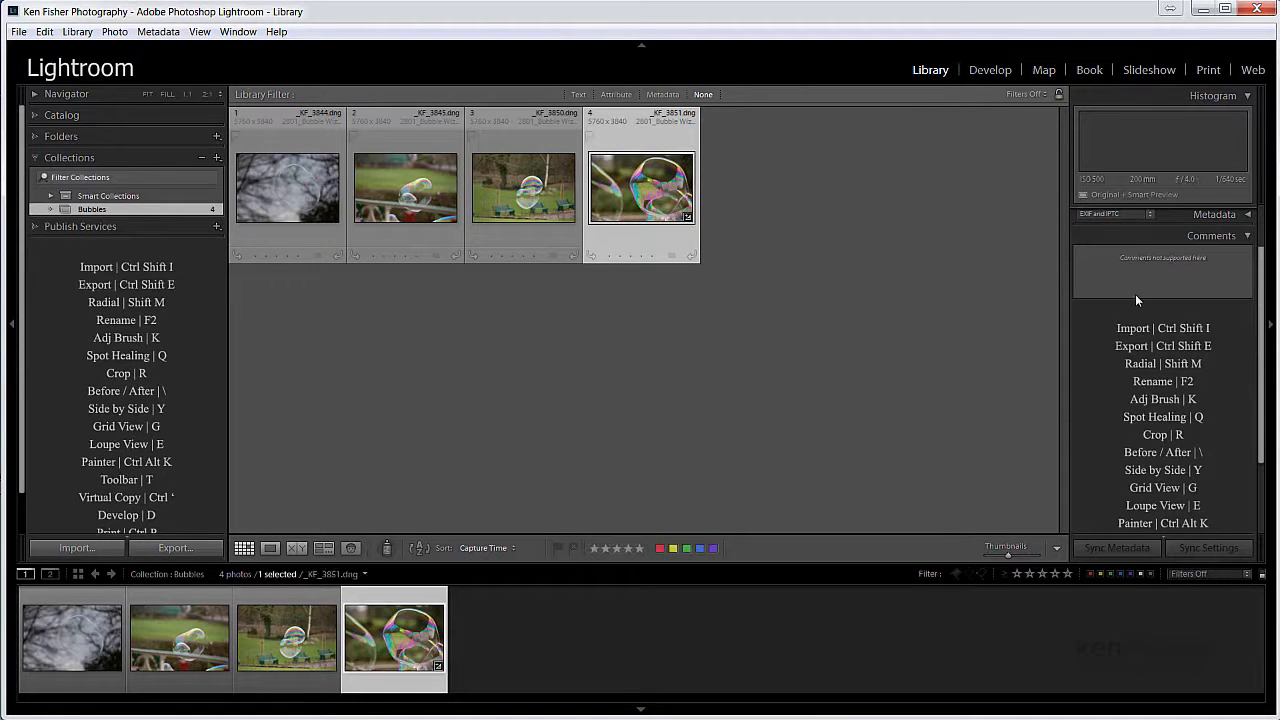
pyautogui.click(1213, 214)
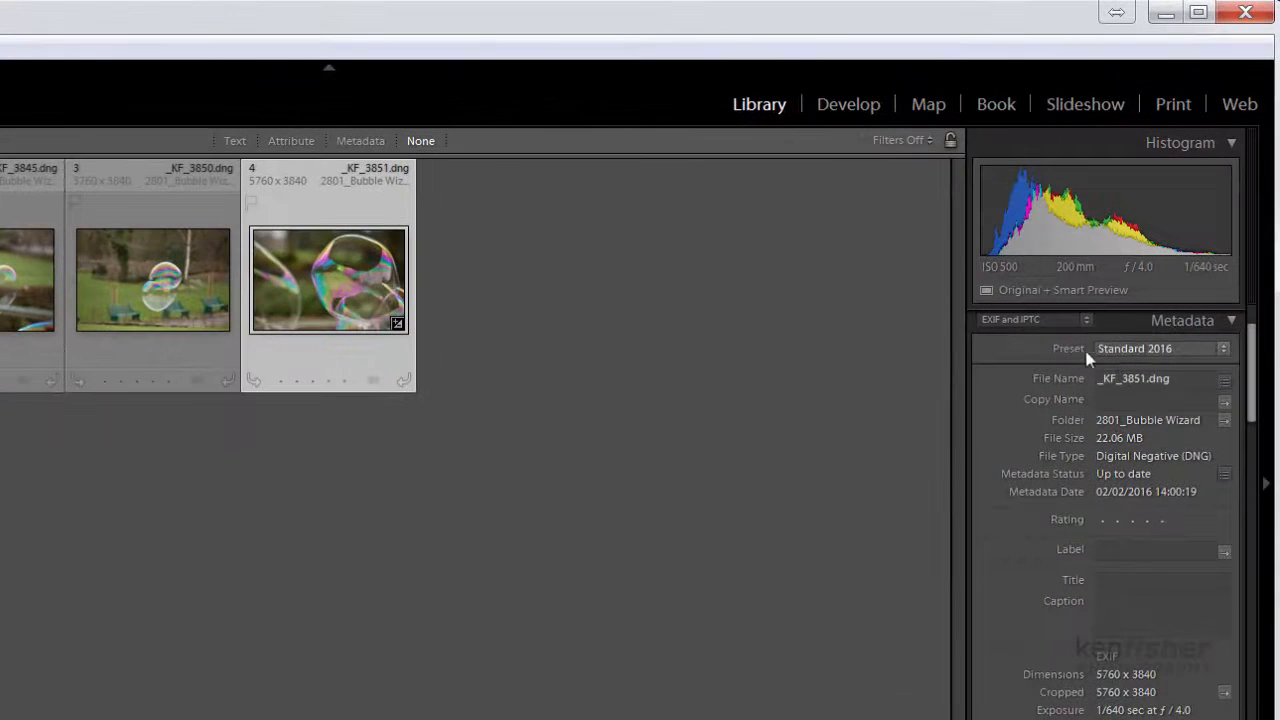
pyautogui.moveTo(1224, 348)
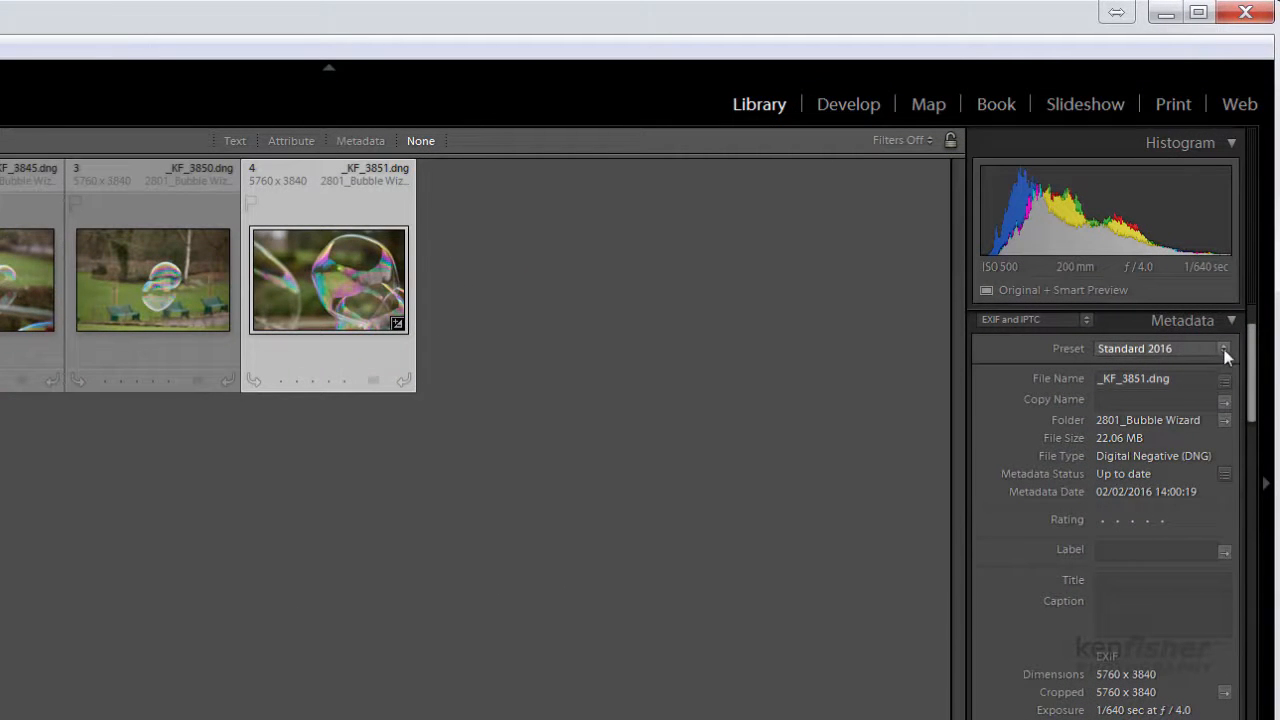
pyautogui.click(1223, 348)
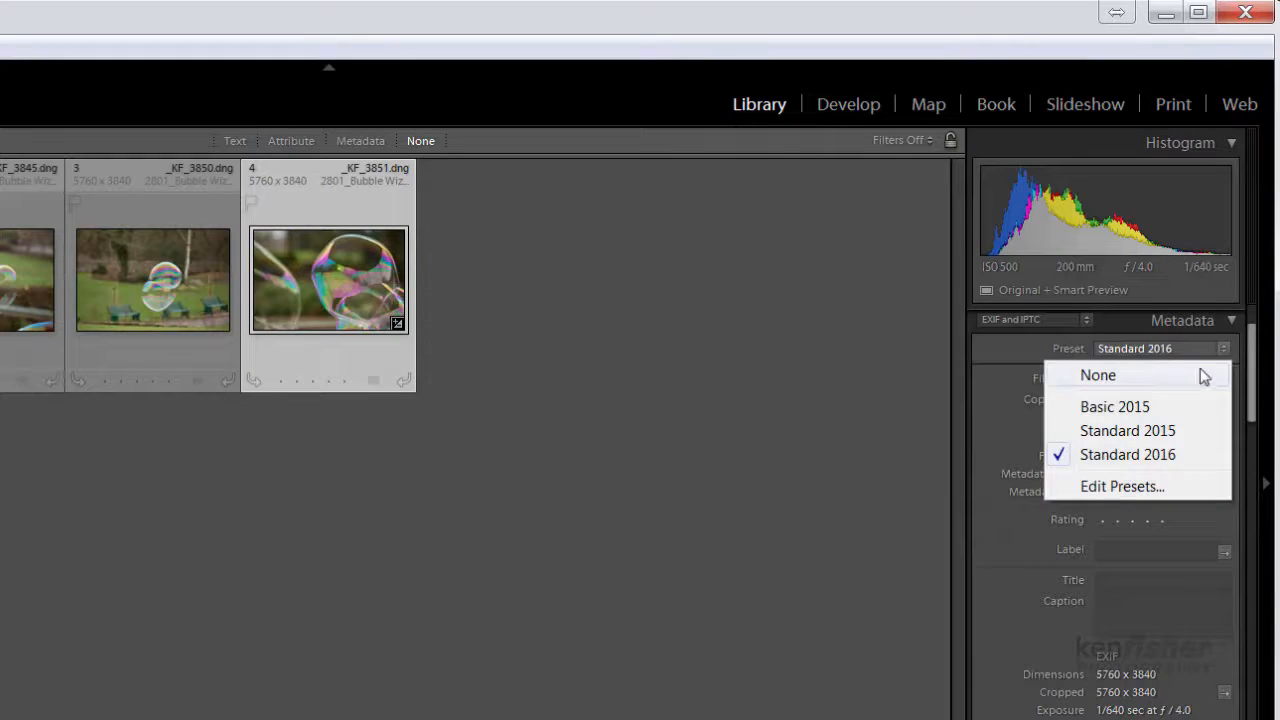
pyautogui.moveTo(1150, 406)
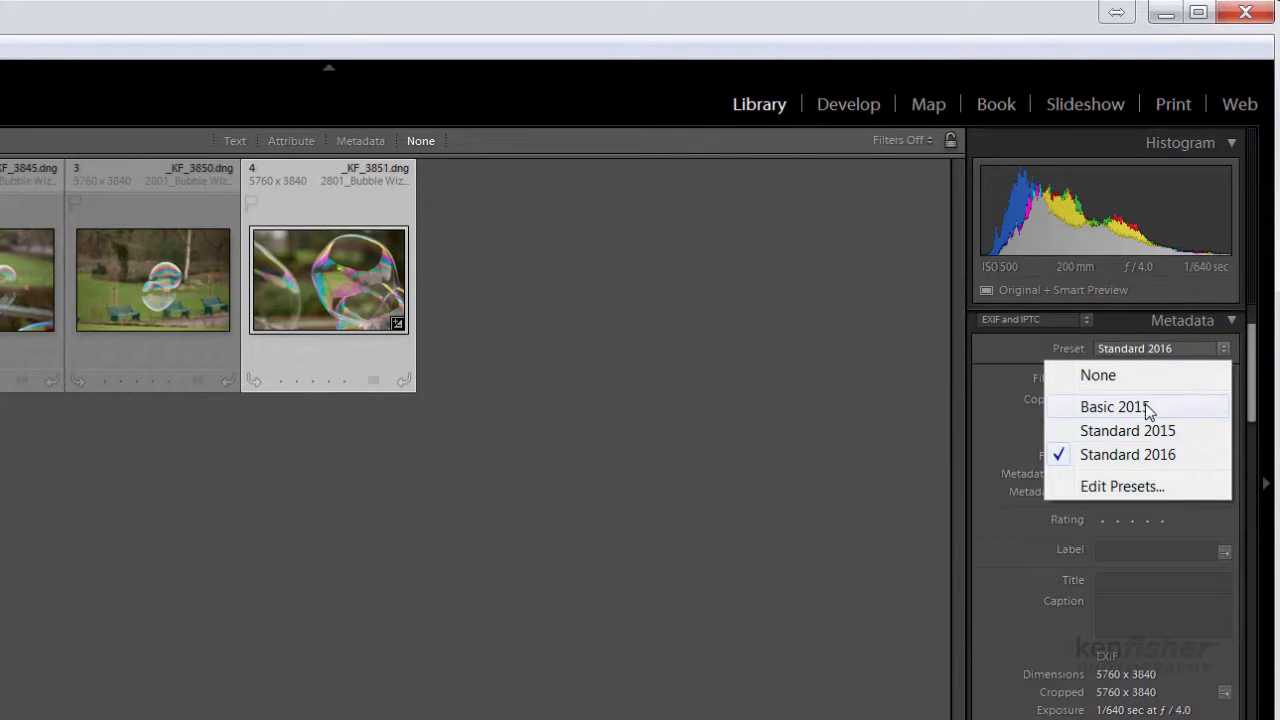
pyautogui.moveTo(1130, 418)
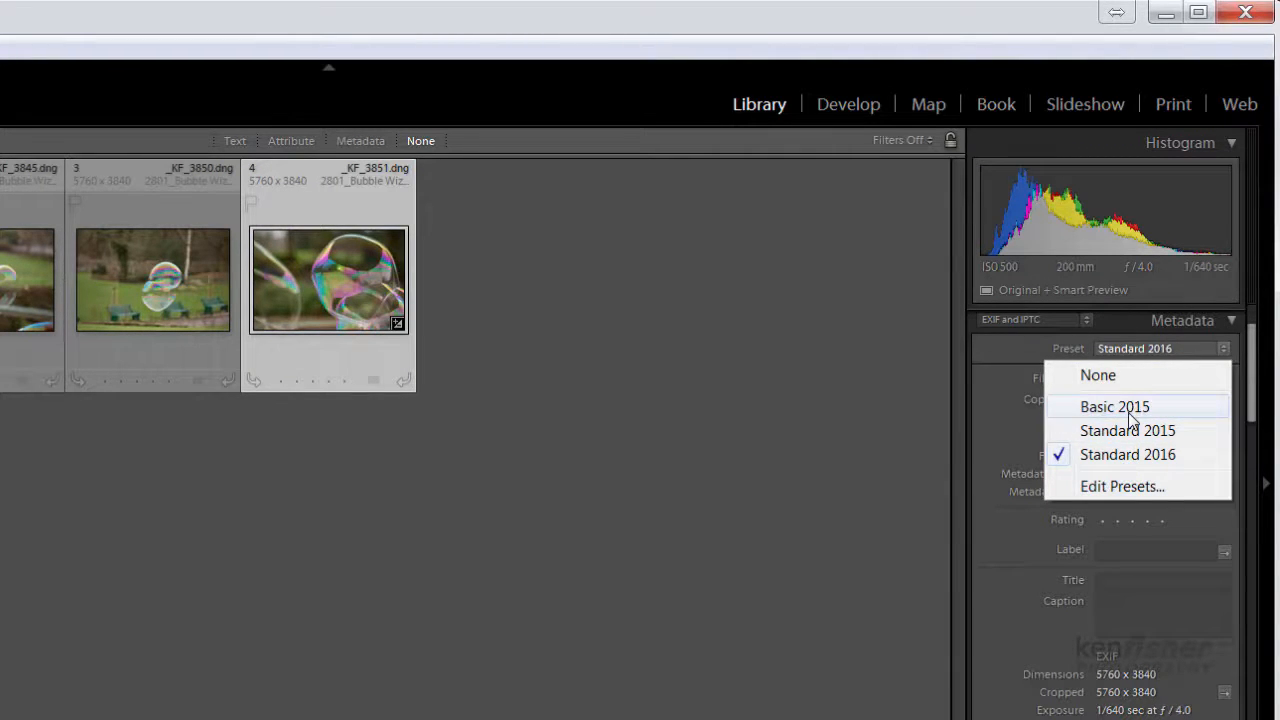
pyautogui.moveTo(1122, 486)
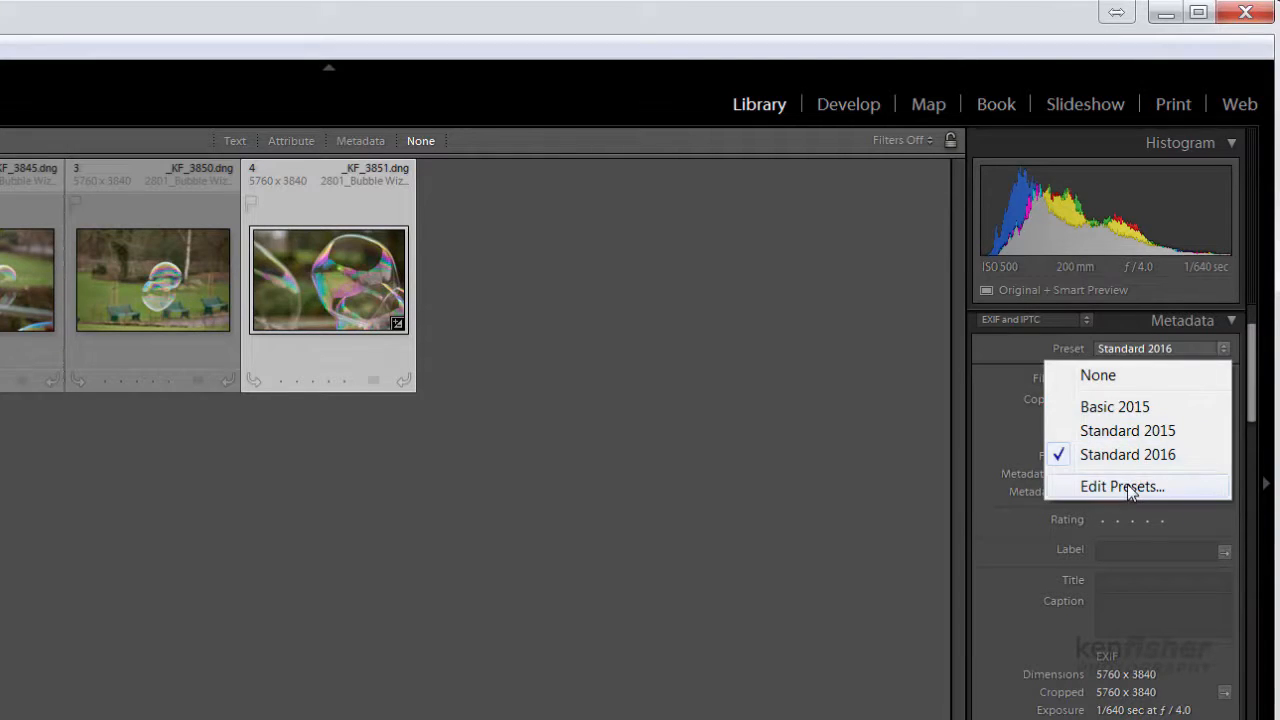
pyautogui.click(1121, 486)
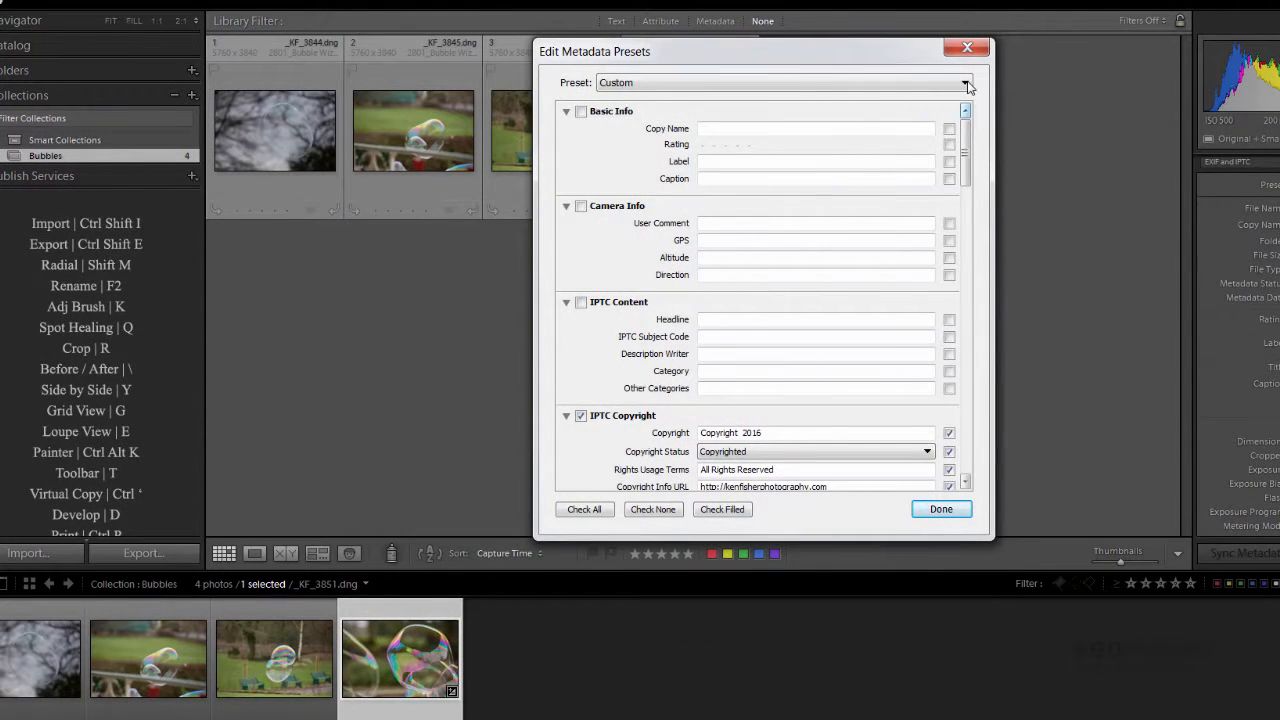
# Load the 'Basic 2015' metadata preset and delete it.
pyautogui.click(963, 82)
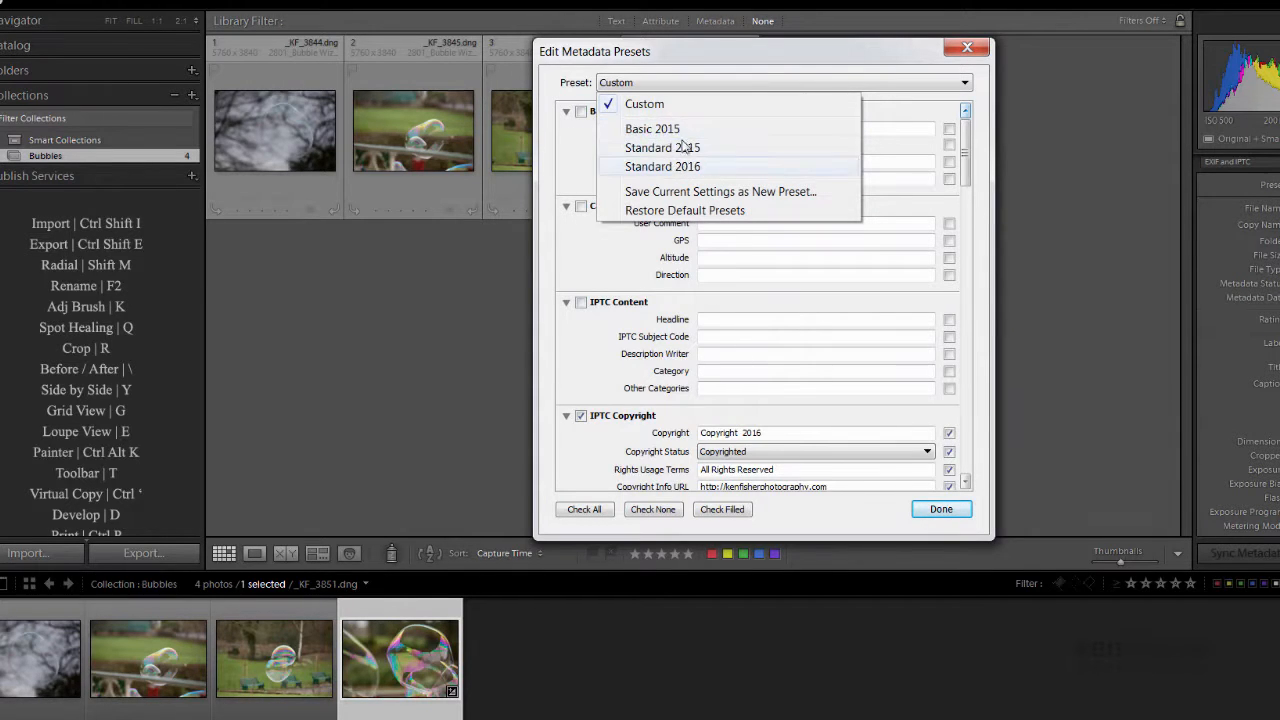
pyautogui.moveTo(790, 232)
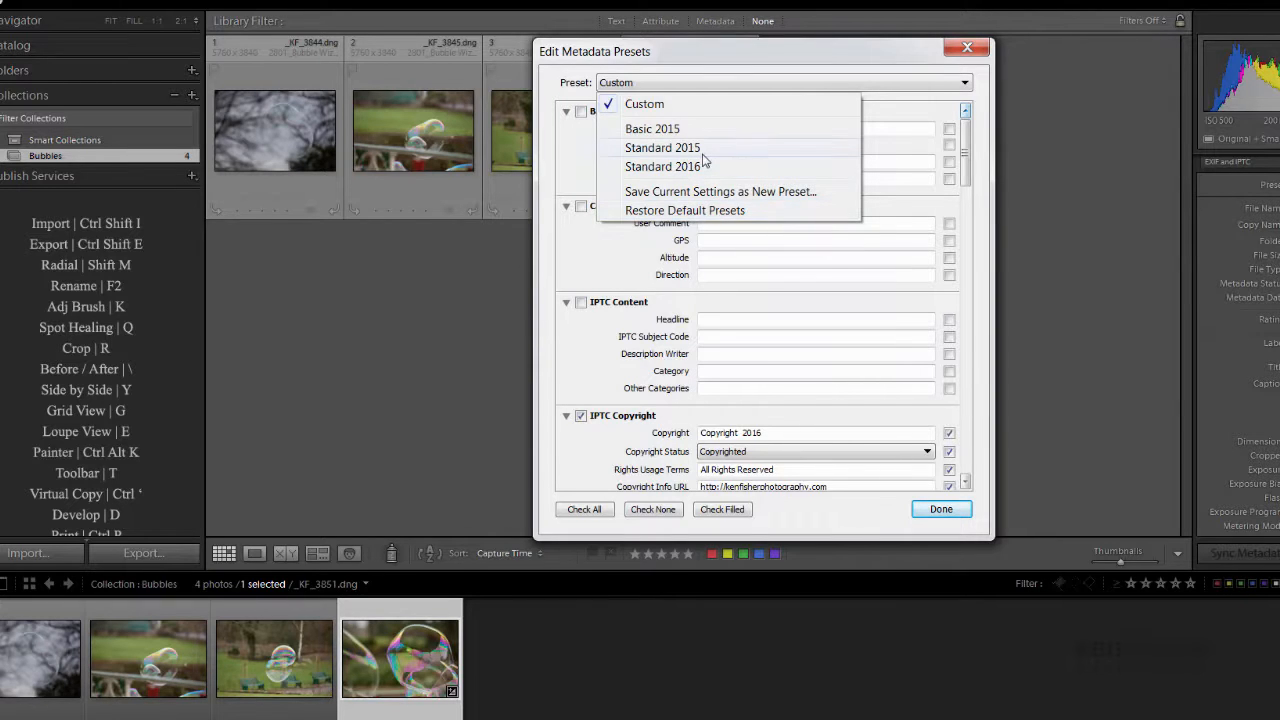
pyautogui.moveTo(652, 128)
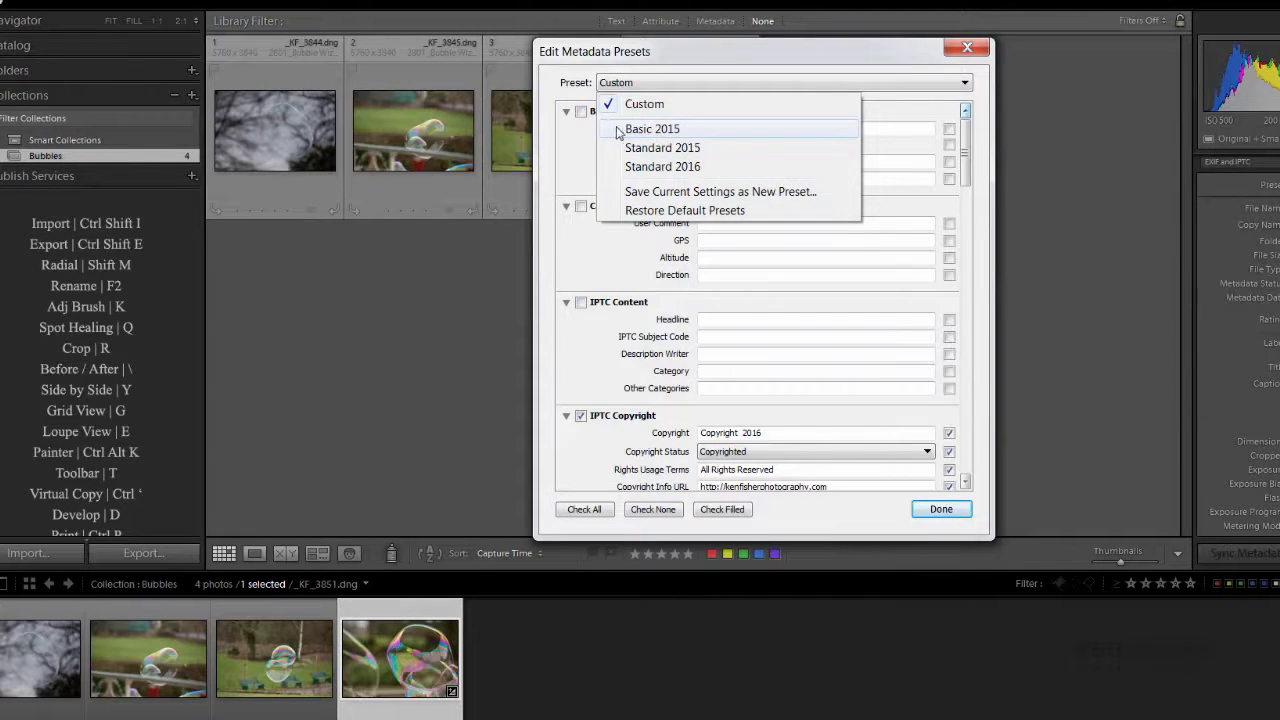
pyautogui.moveTo(857, 155)
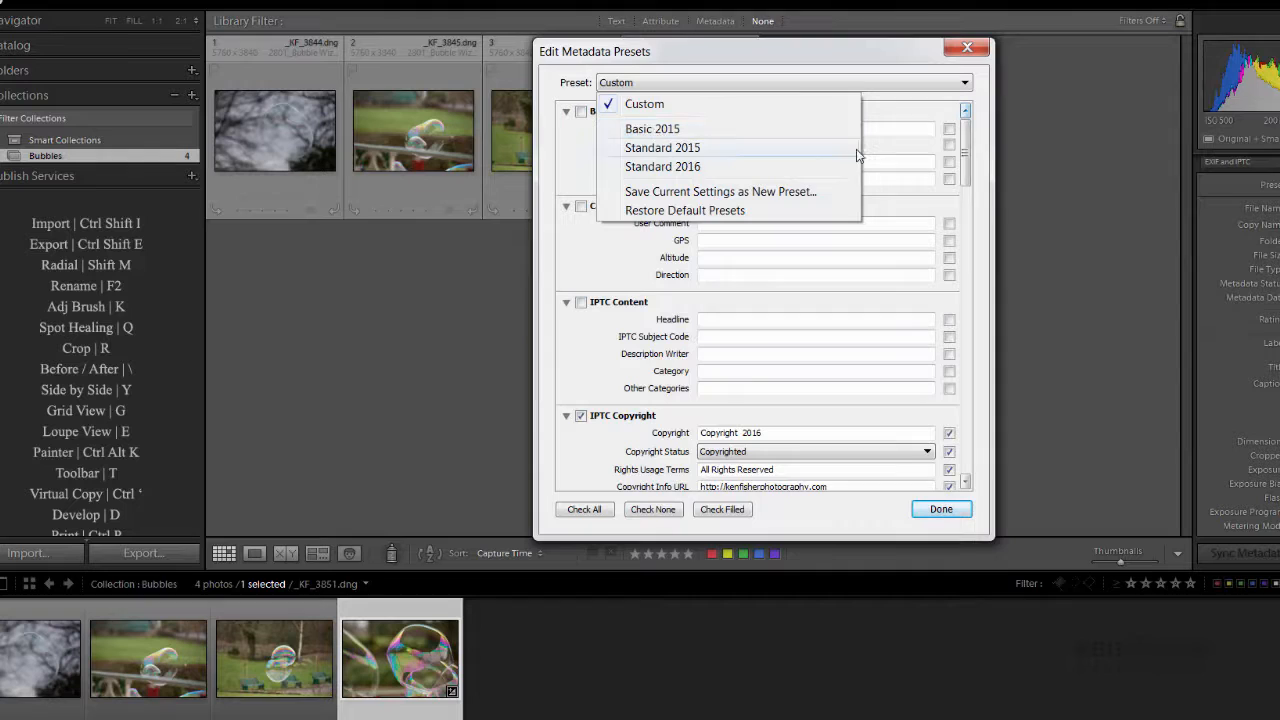
pyautogui.moveTo(652, 128)
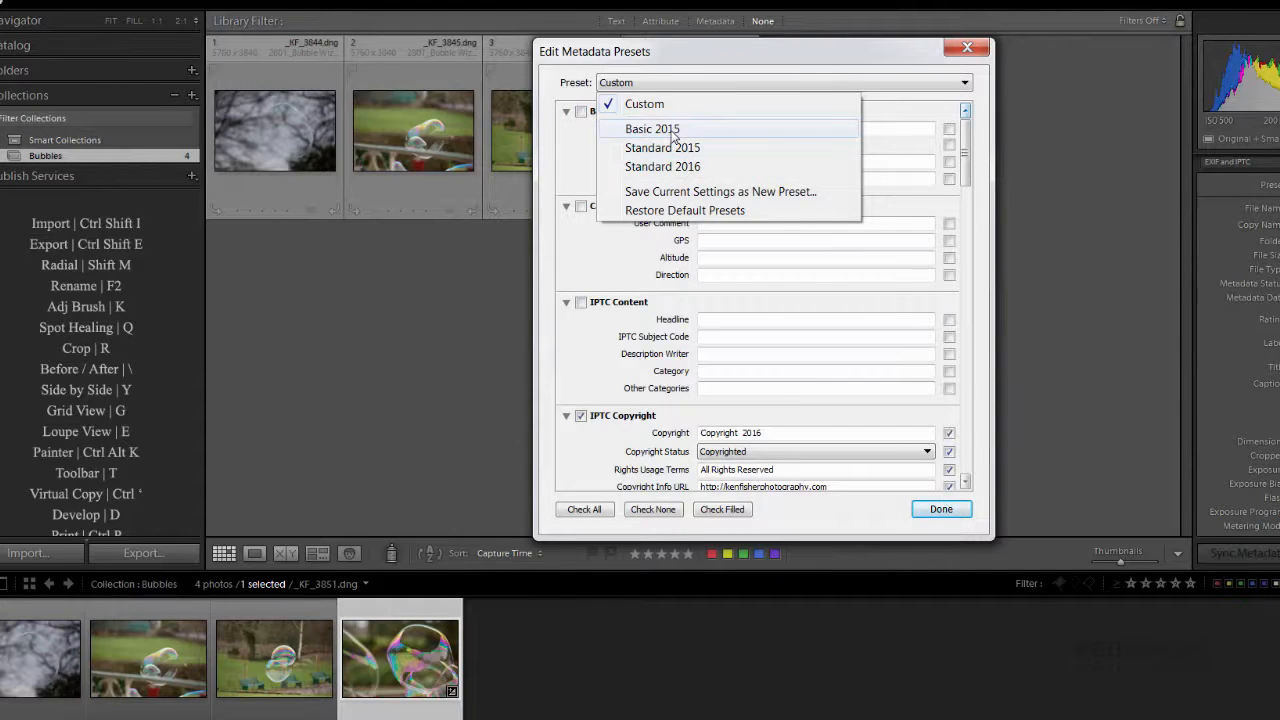
pyautogui.click(651, 128)
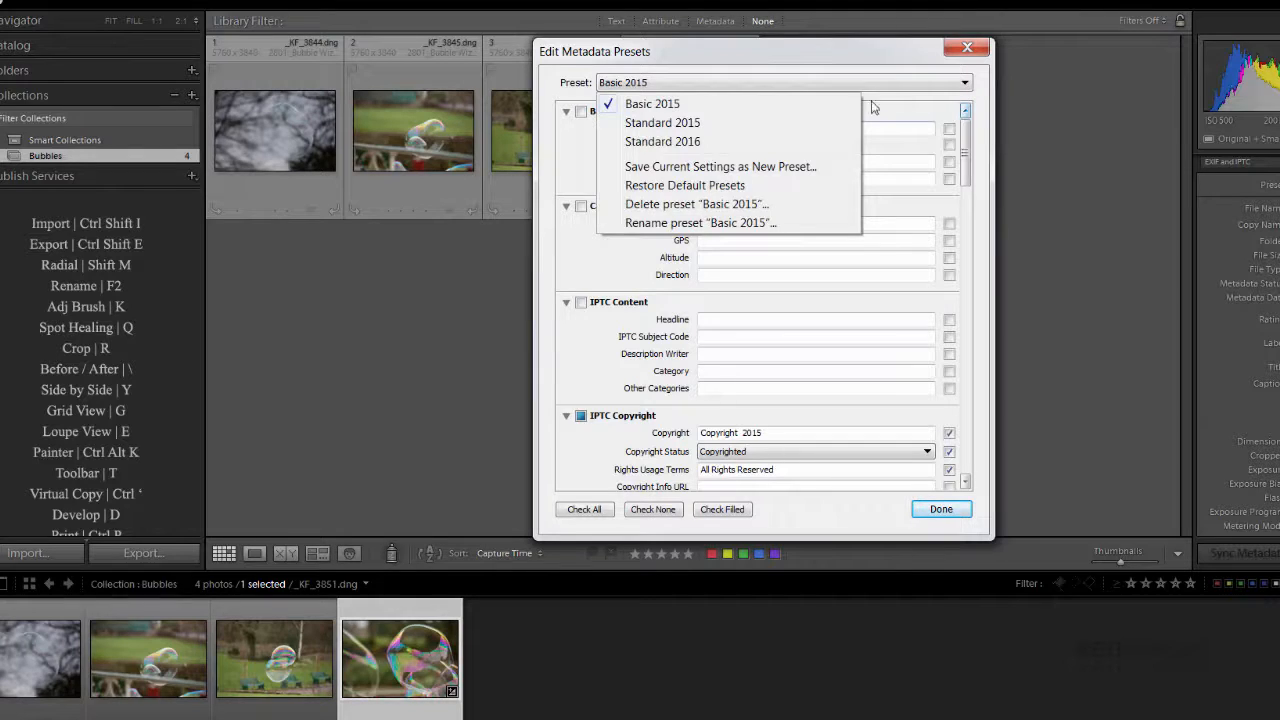
pyautogui.moveTo(715, 208)
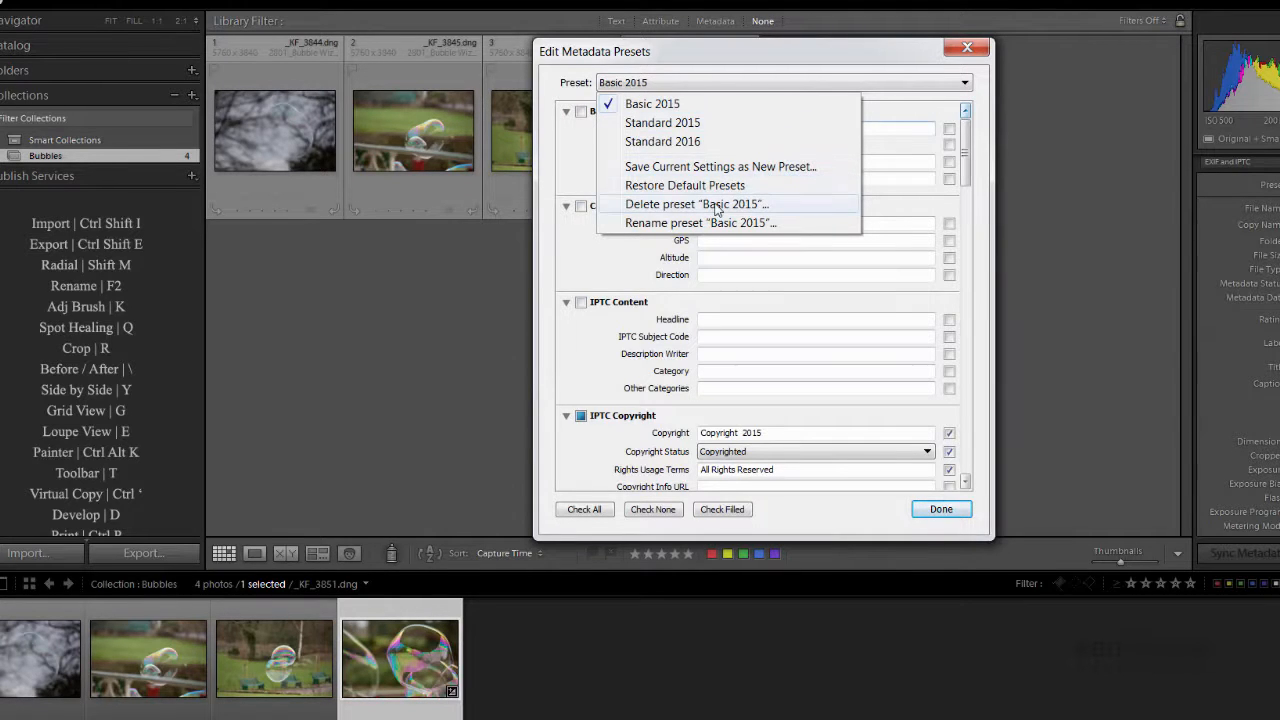
pyautogui.click(697, 204)
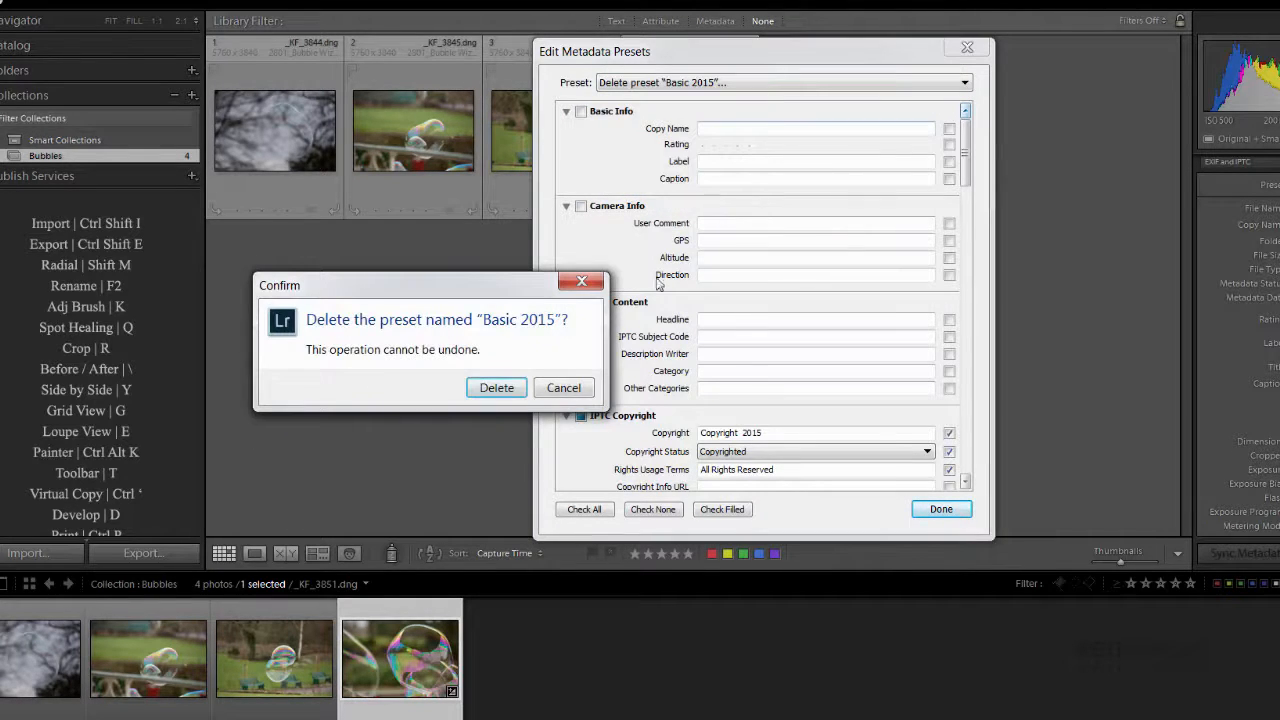
pyautogui.click(496, 388)
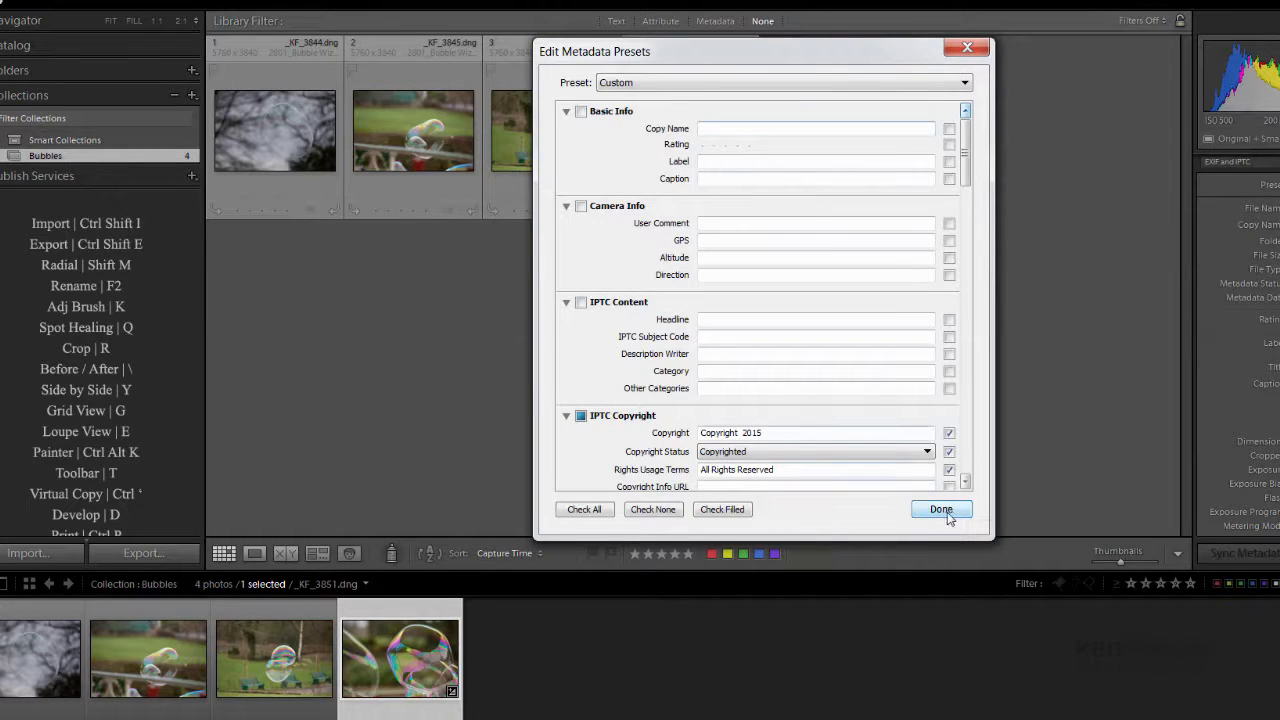
# Close the Edit Metadata Presets dialog without saving a new preset.
pyautogui.click(940, 509)
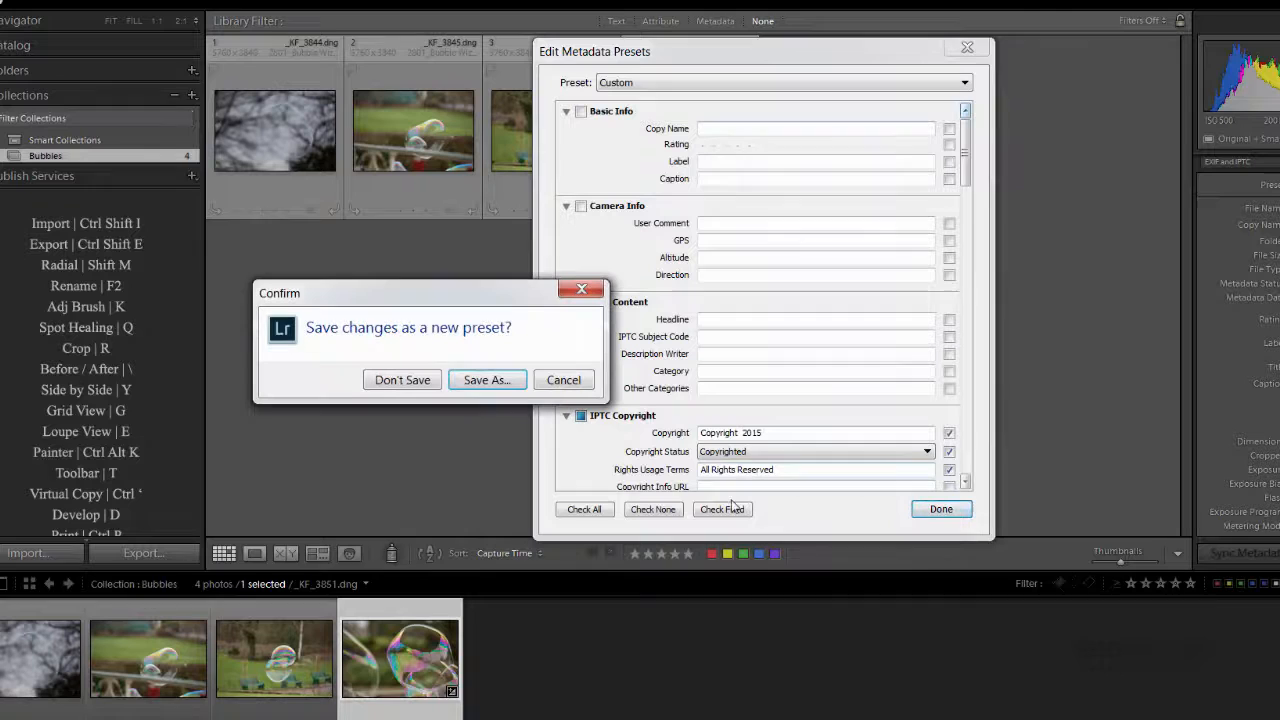
pyautogui.click(402, 379)
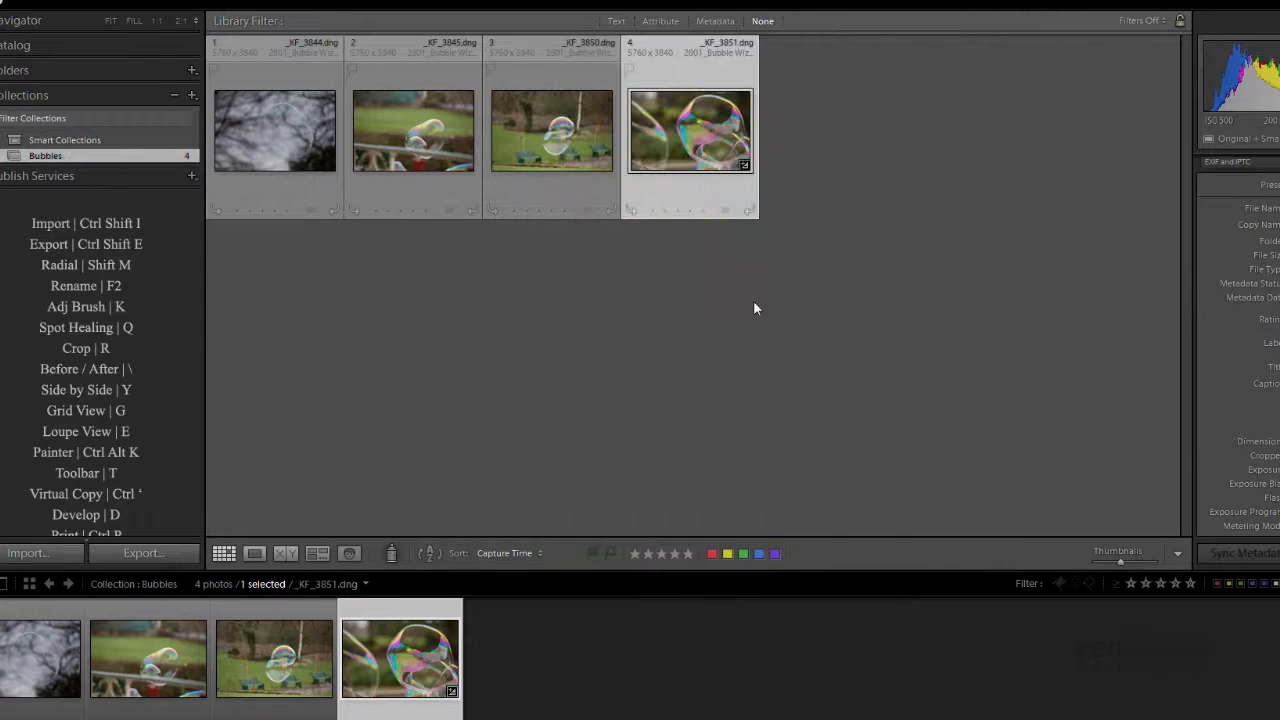